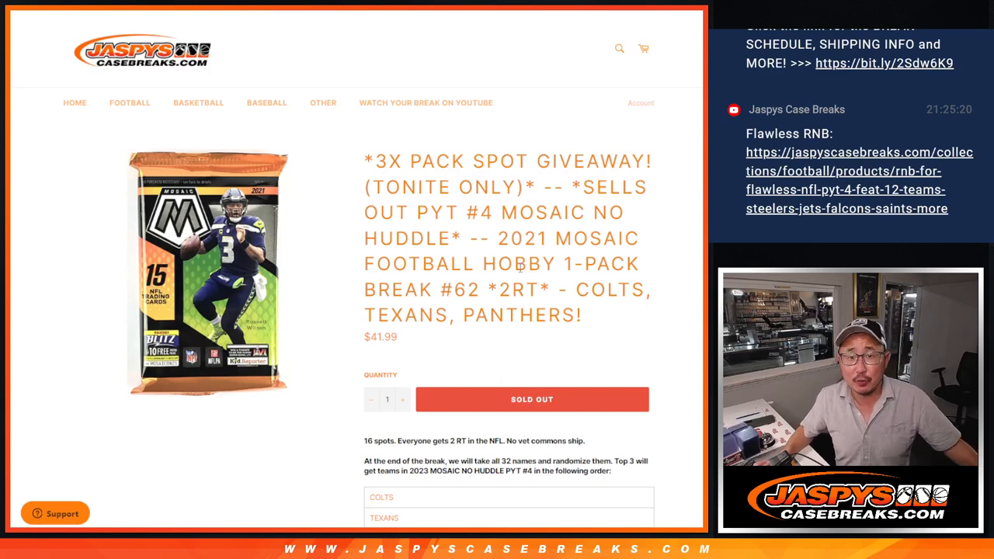
Highlight the Mosaic break title and scroll the listing to the COLTS, TEXANS, PANTHERS prize teams
left_click_drag(502, 238, 526, 264)
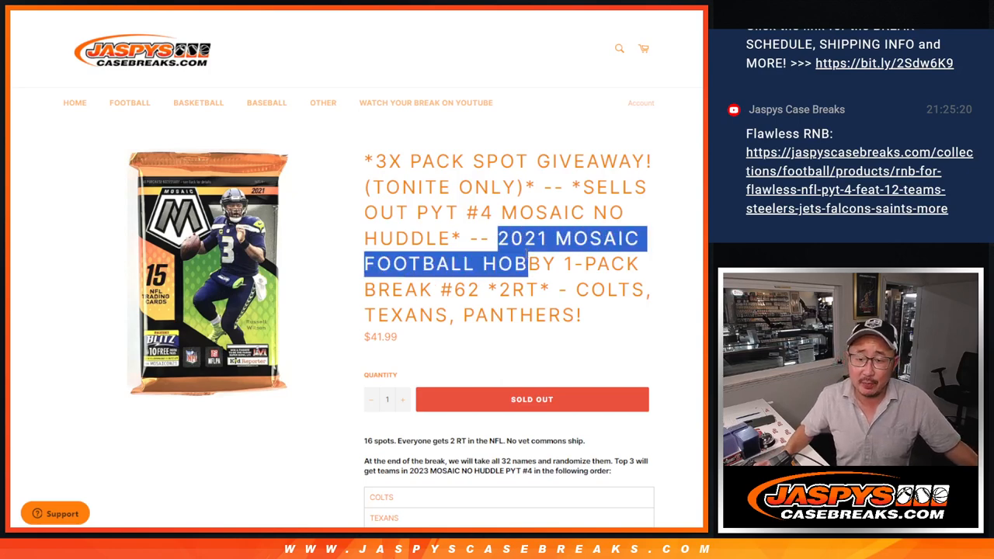
left_click_drag(526, 264, 567, 289)
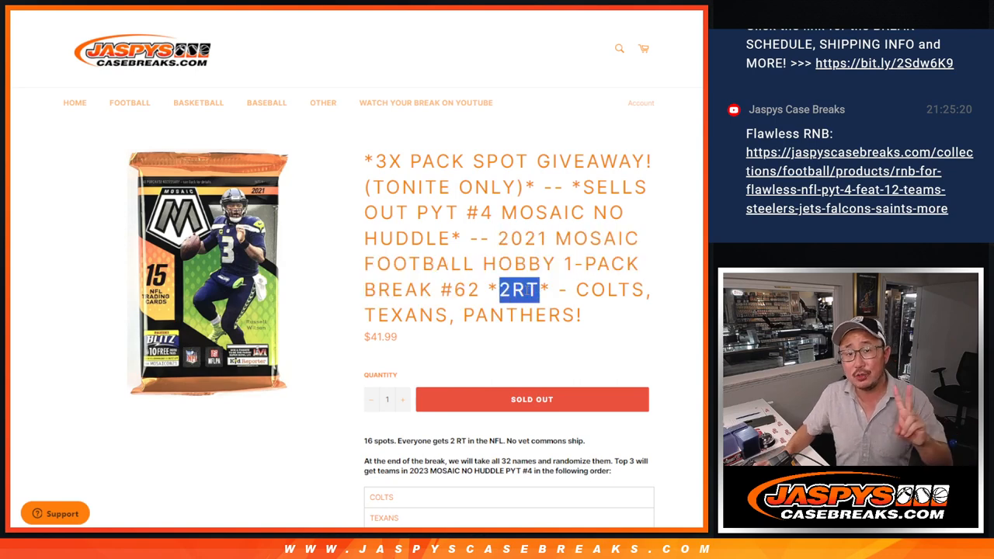
scroll("down", 3)
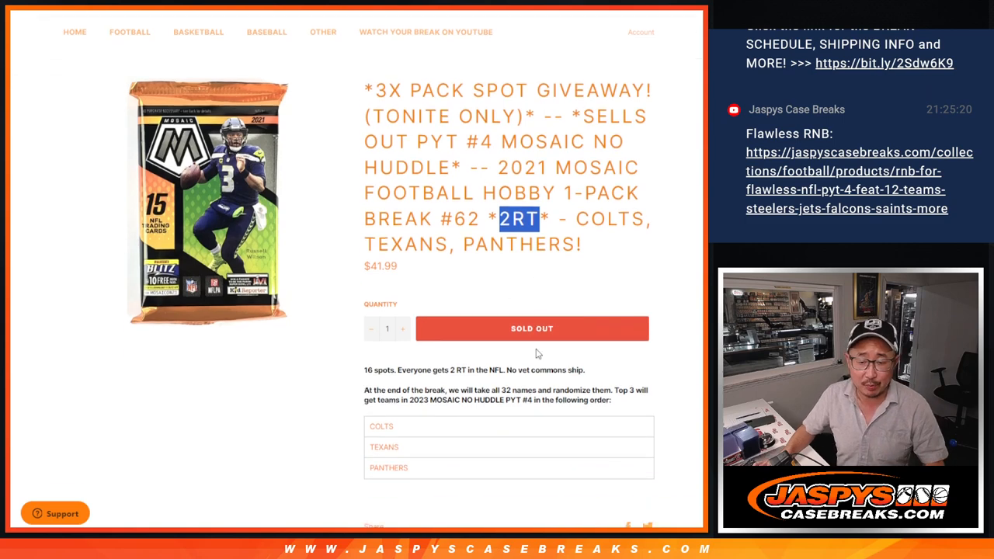
scroll("down", 3)
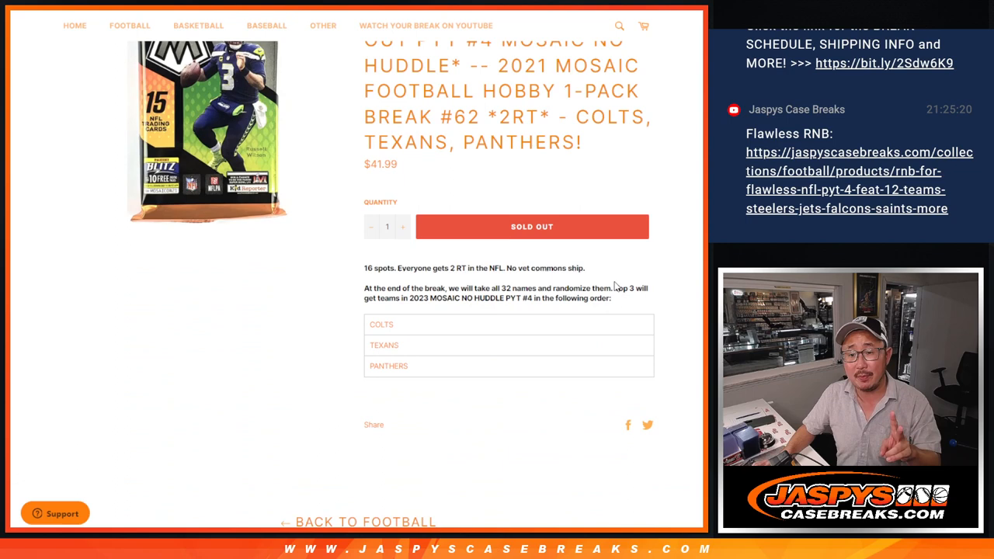
mouse_move(532, 319)
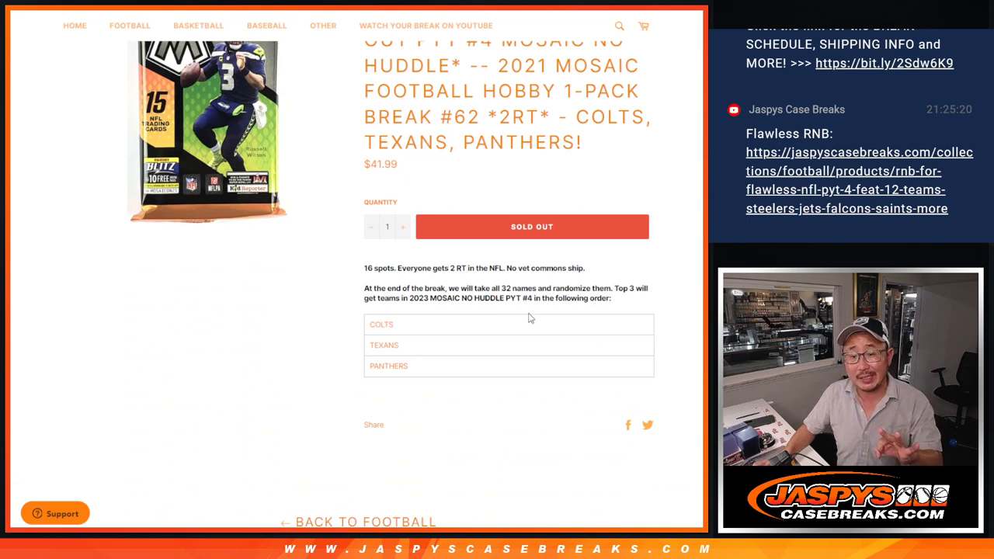
mouse_move(388, 341)
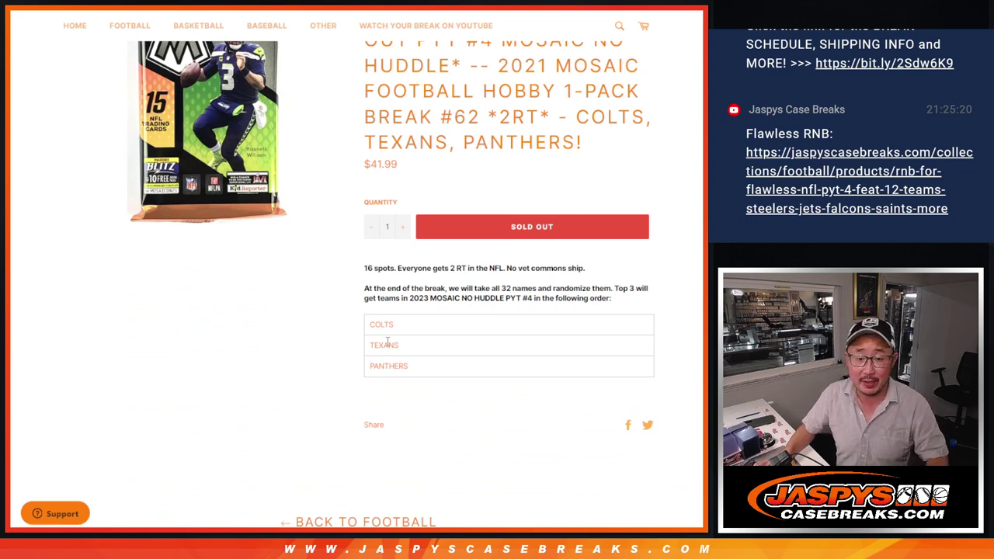
double_click(386, 345)
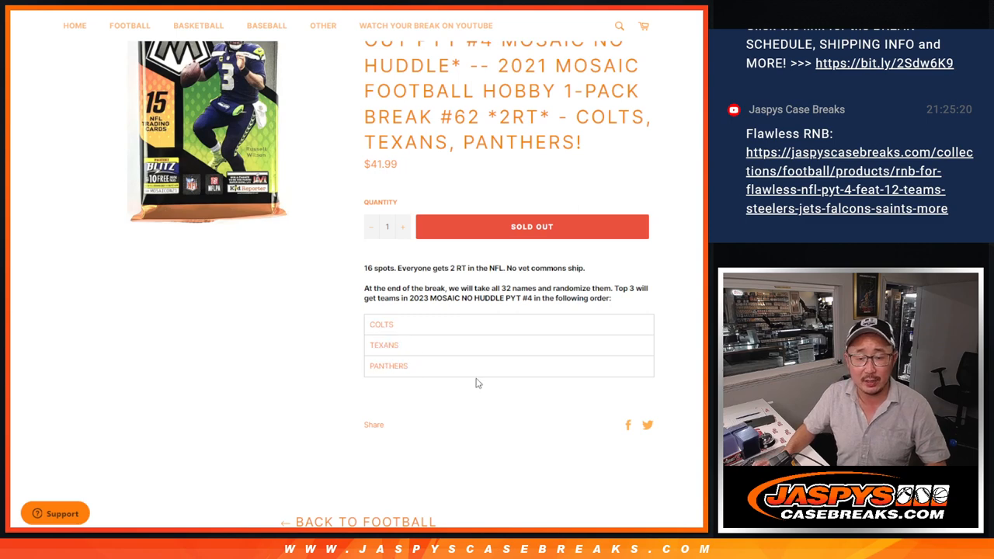
scroll("up", 3)
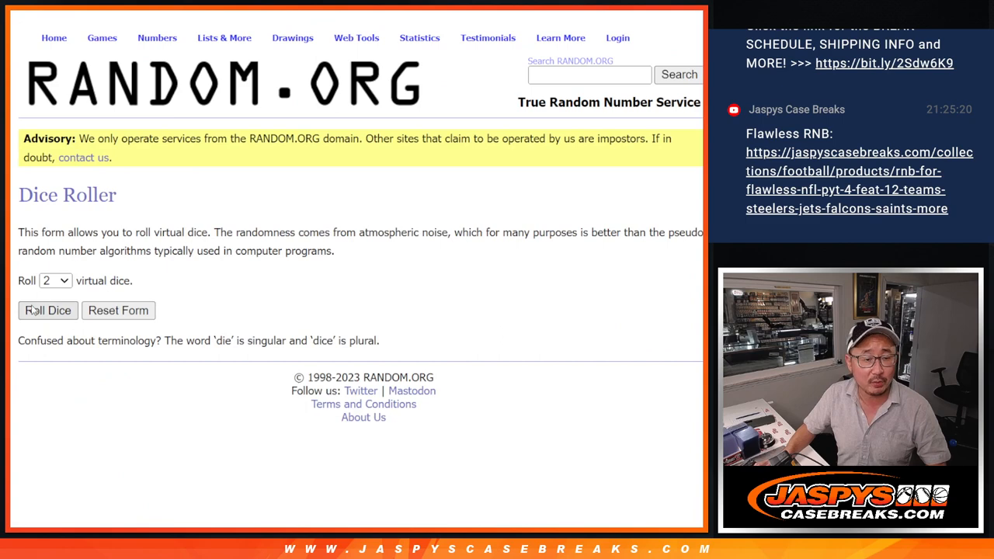
View the earlier 13-name randomizer results, then bring up the spot-holder spreadsheet
left_click(47, 311)
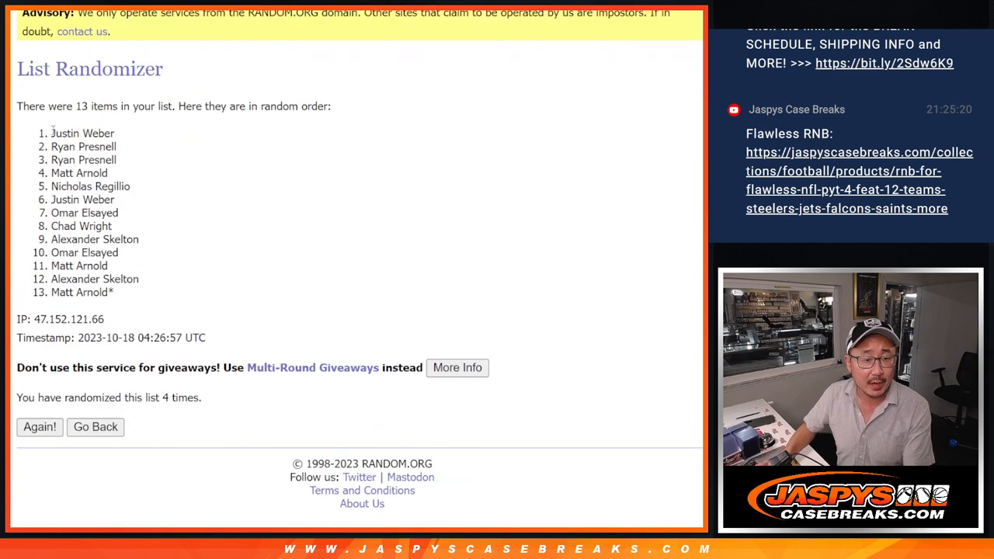
left_click_drag(52, 134, 112, 160)
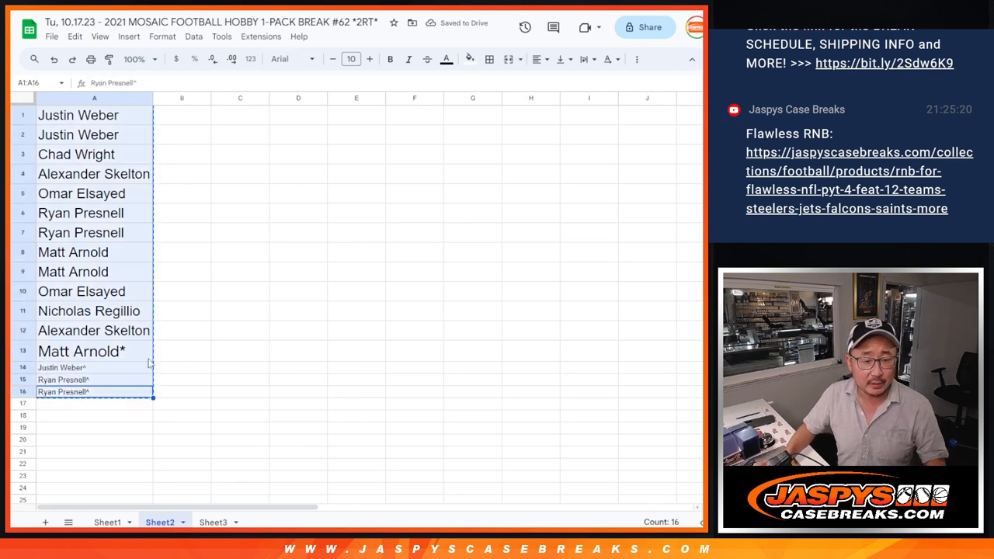
Copy the 16 spot-holder names in column A for pasting into RANDOM.ORG
key("ctrl+v")
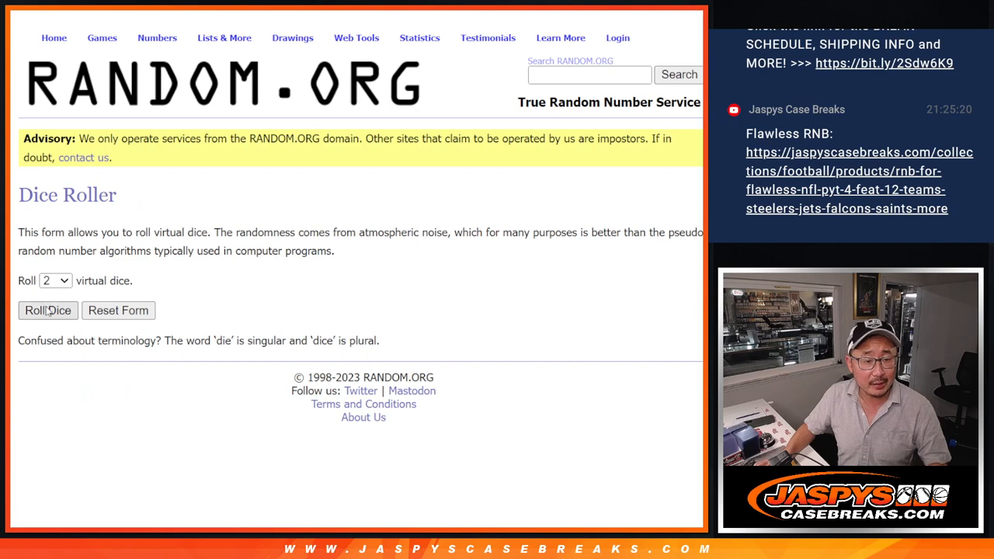
Randomize the 32 spot names repeatedly and scroll through the shuffled results
left_click(47, 311)
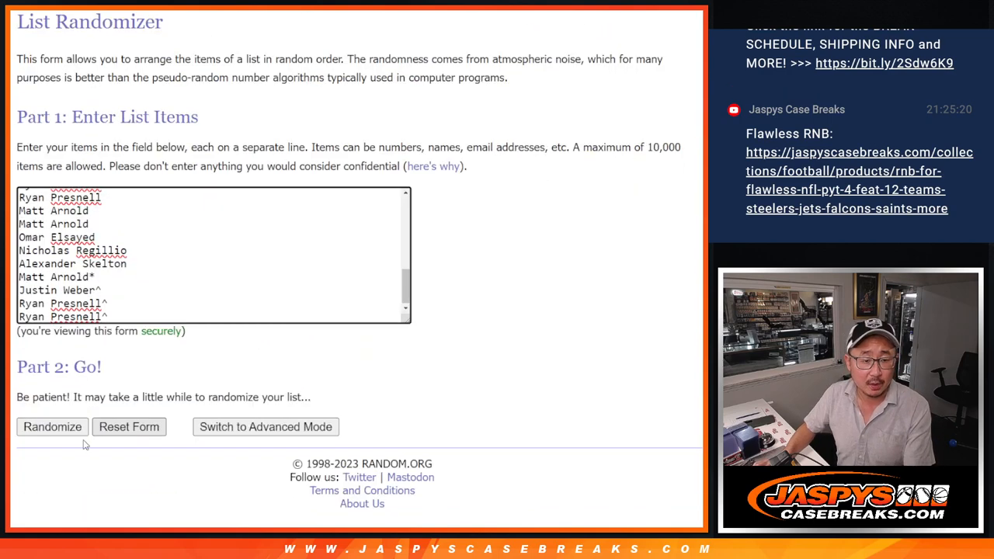
left_click(53, 426)
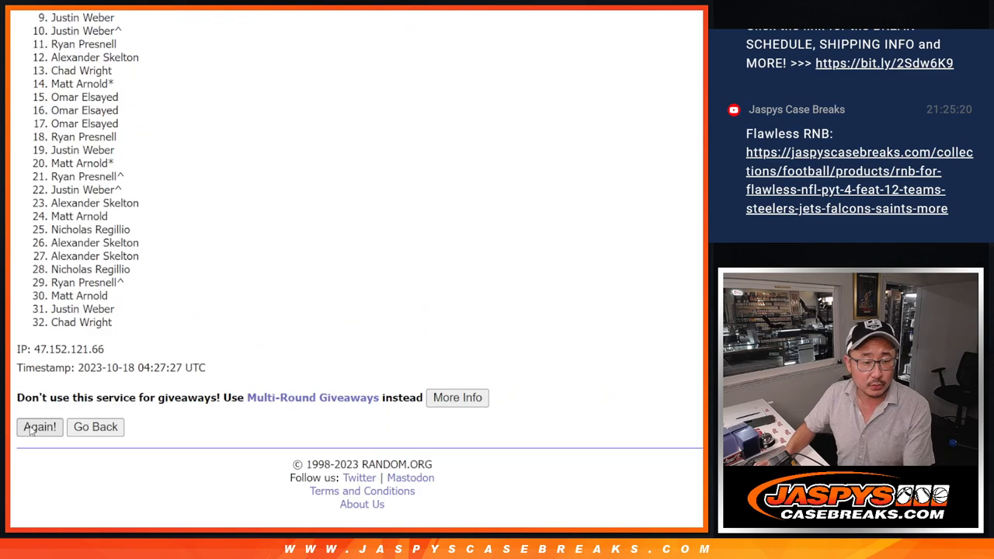
left_click(40, 425)
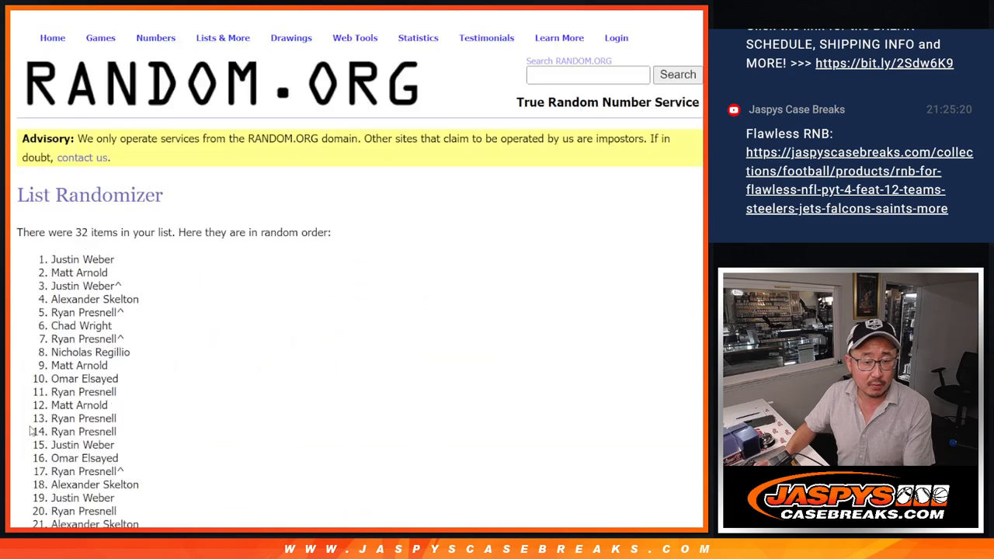
scroll("down", 3)
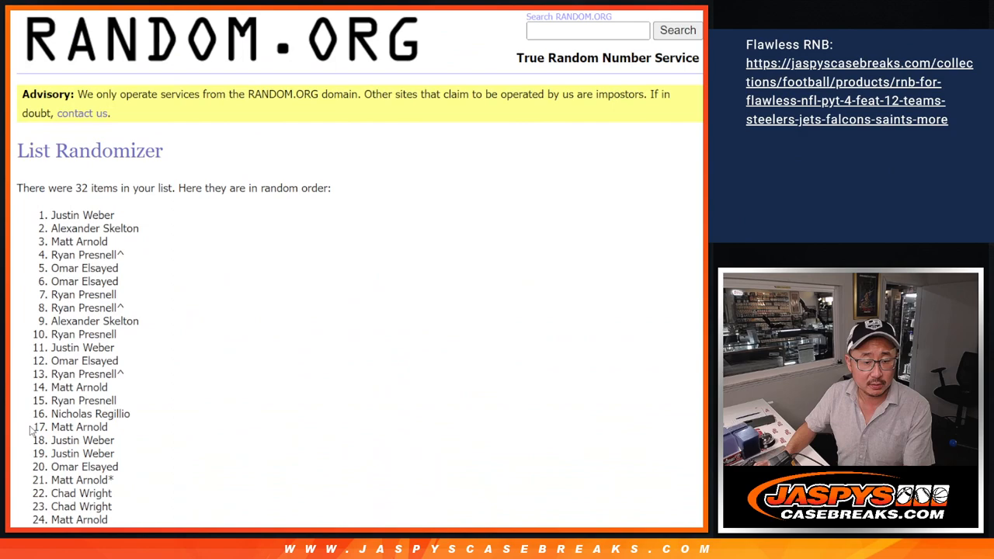
scroll("down", 3)
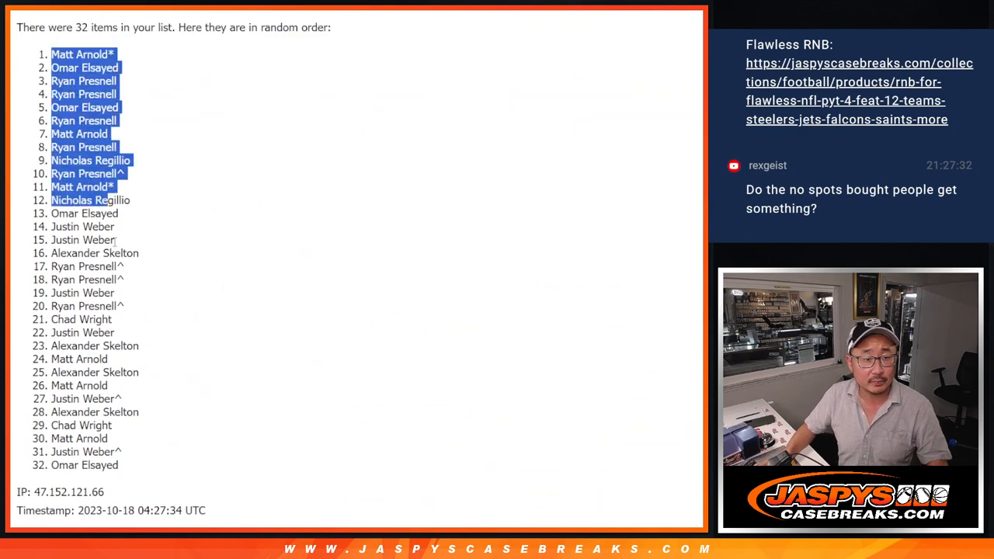
scroll("down", 3)
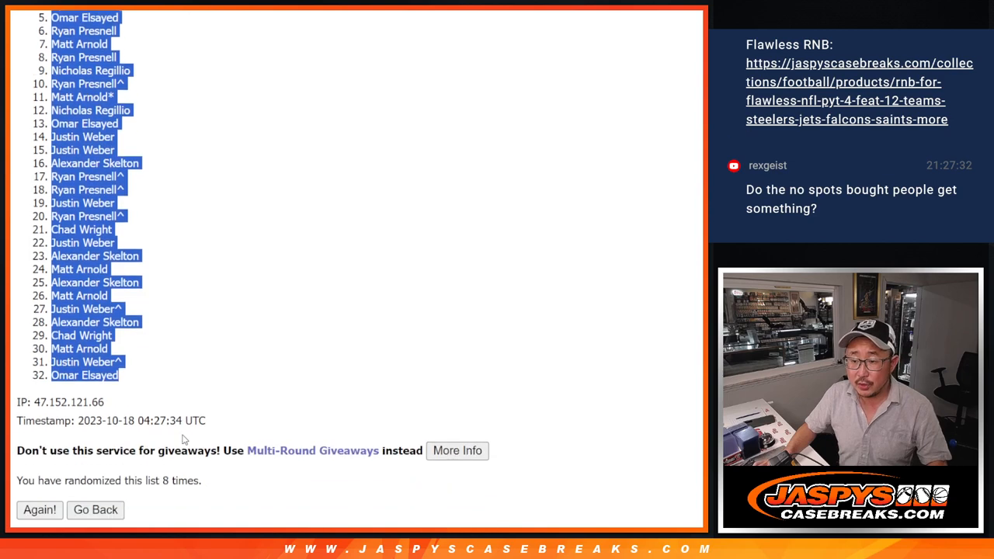
scroll("down", 3)
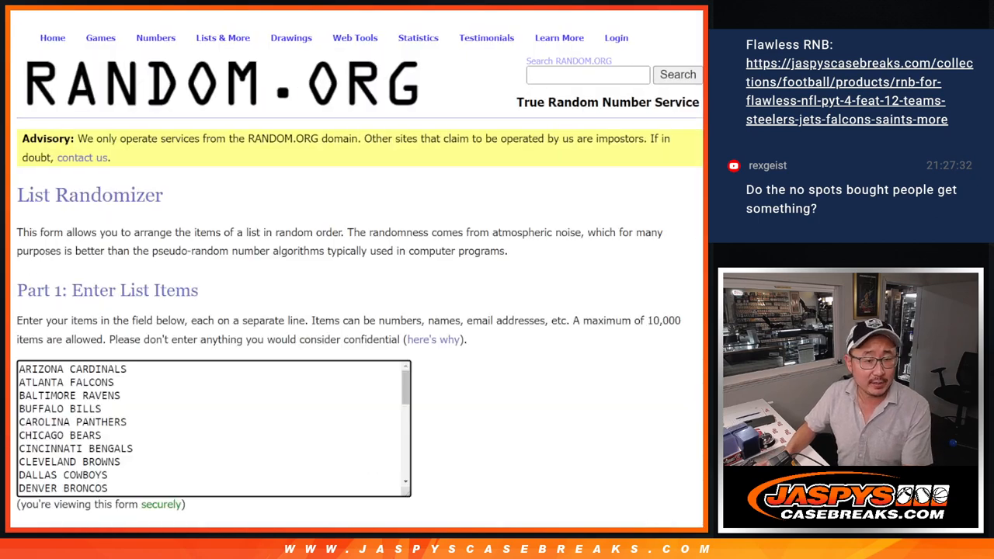
Randomize the 32 NFL teams, then reshuffle them once more
scroll("down", 3)
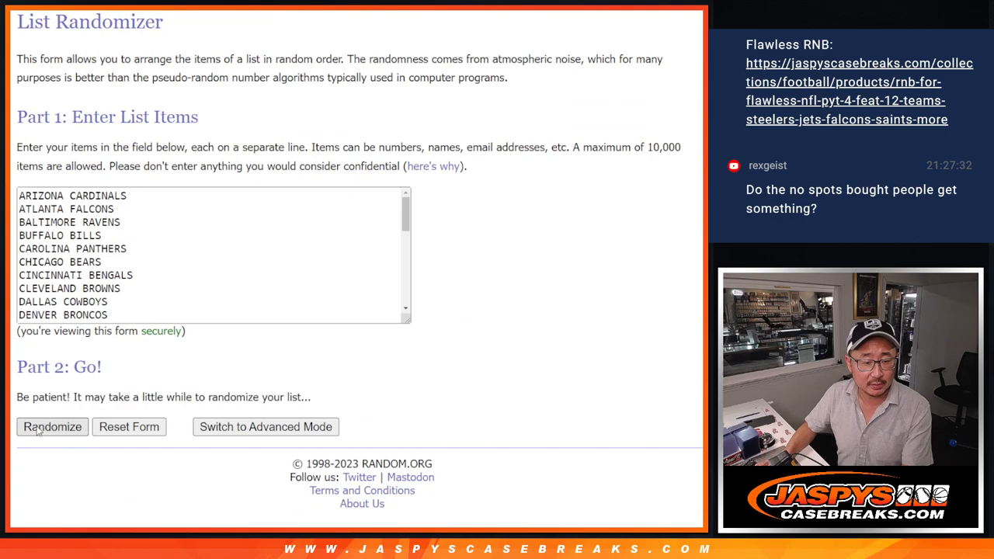
left_click(53, 426)
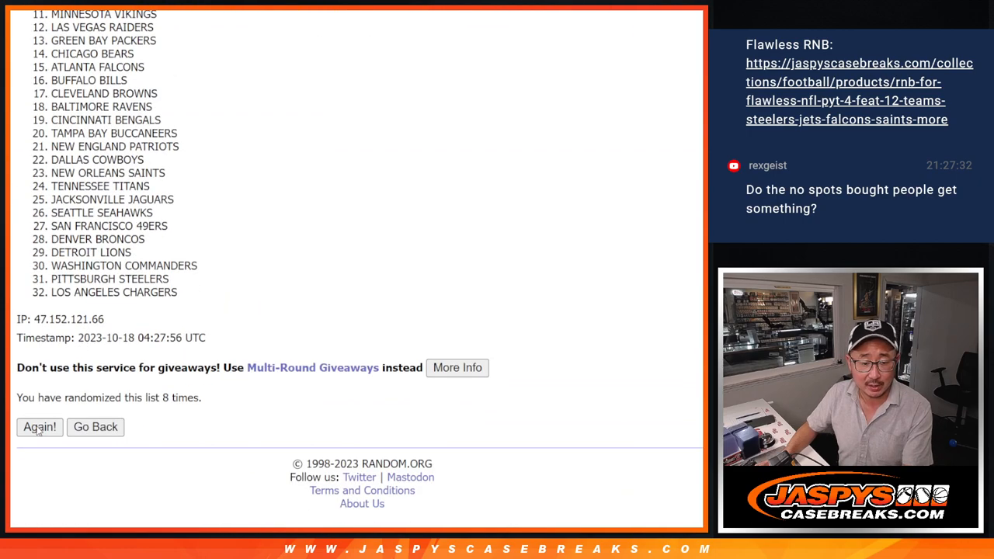
left_click(39, 427)
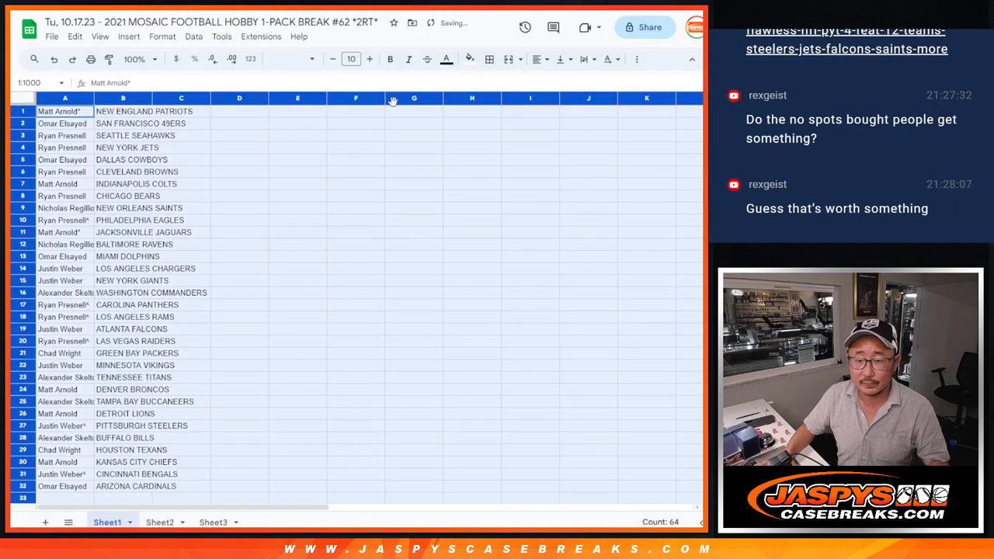
Bring up print settings for the name-and-team list sorted by team
left_click(351, 59)
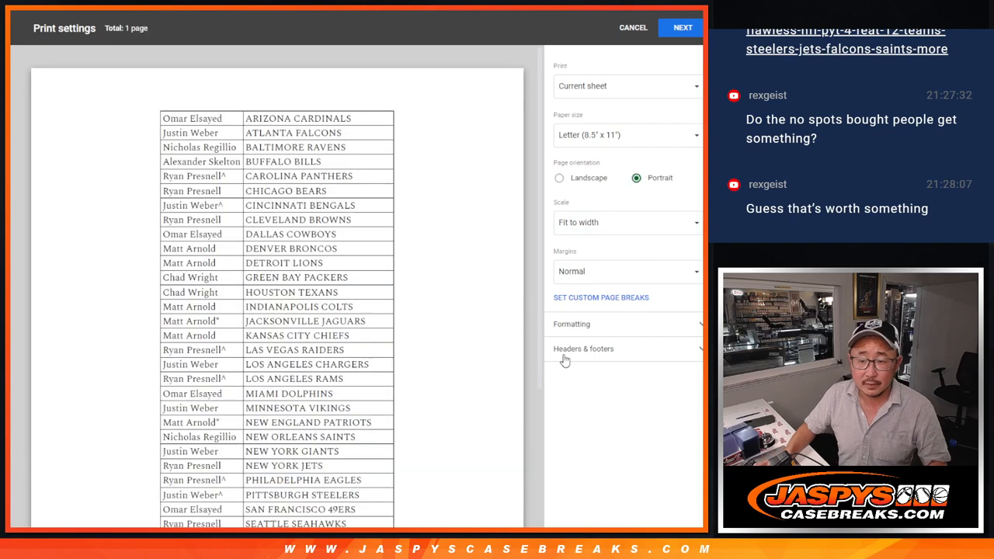
Expand the header and footer options and send the sorted list to print
left_click(682, 28)
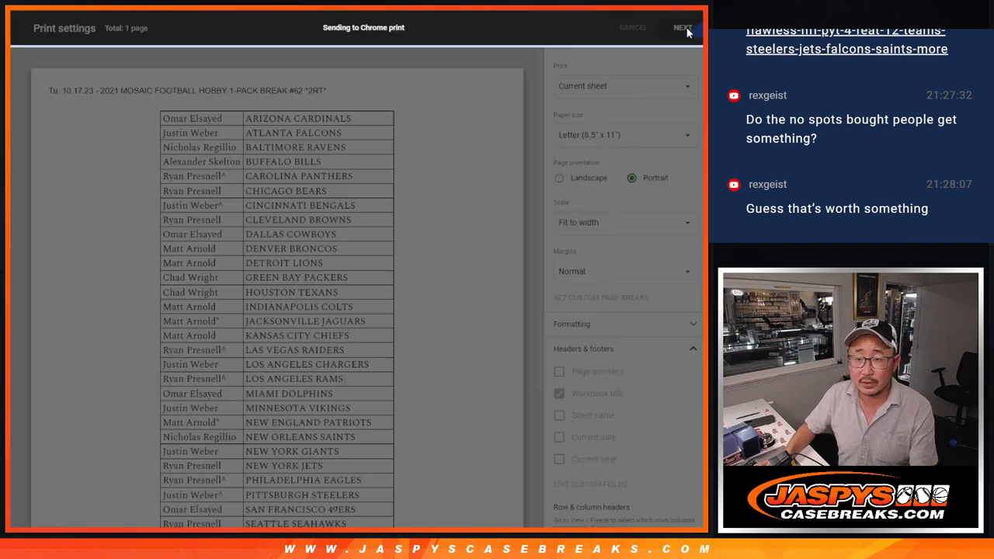
left_click(633, 28)
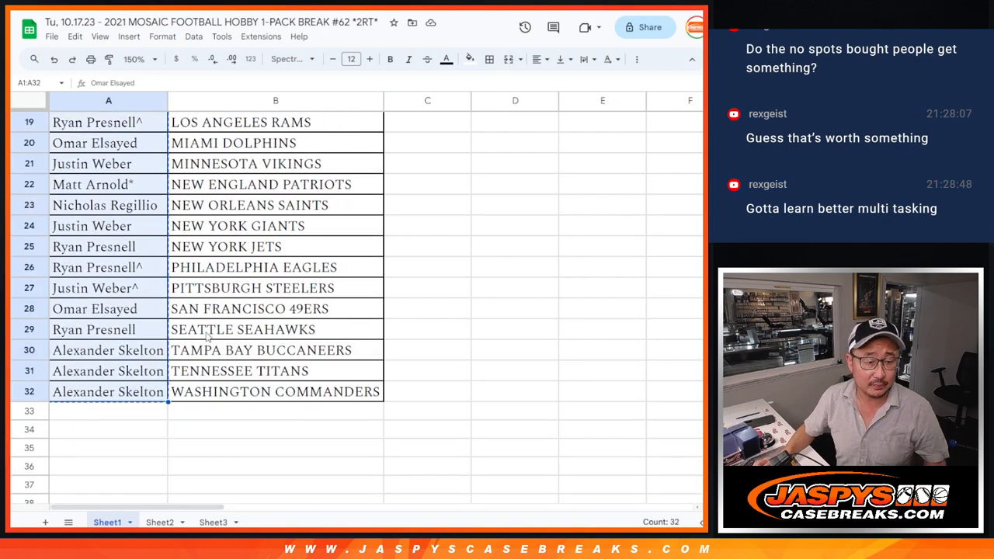
Show Sheet3 listing COLTS, TEXANS and PANTHERS, then go to the dice roller
scroll("up", 3)
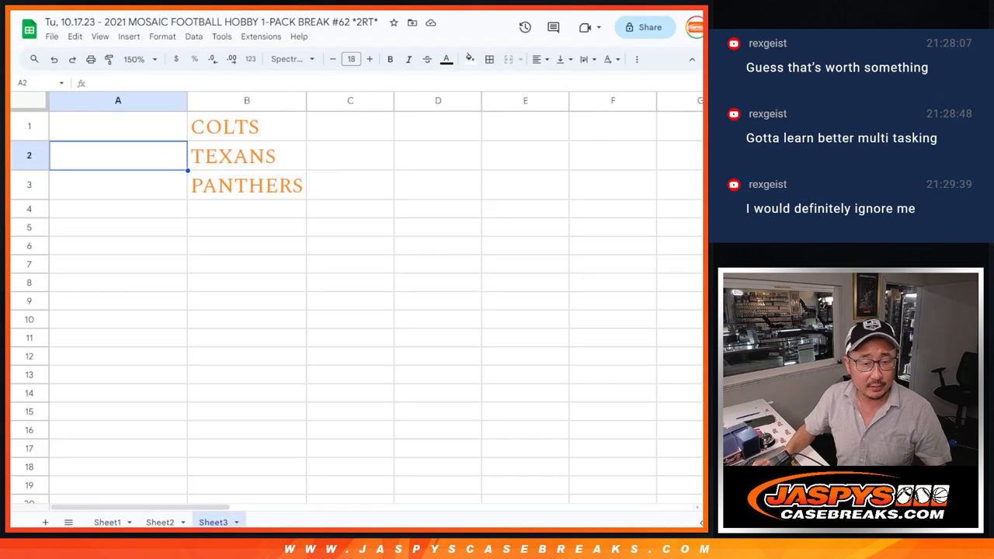
left_click_drag(224, 127, 247, 186)
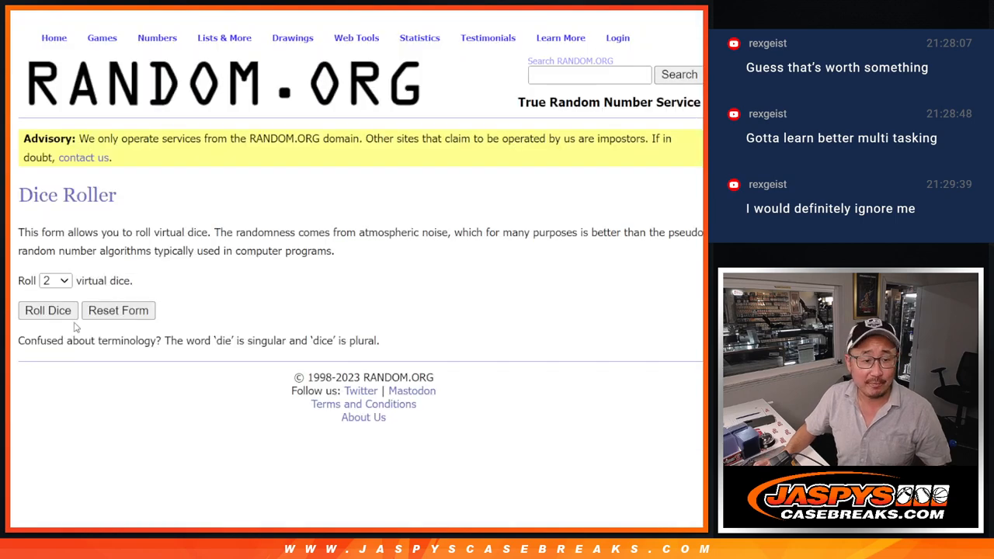
Roll the two dice and scroll the reshuffled 32-name list for the top three
left_click(46, 311)
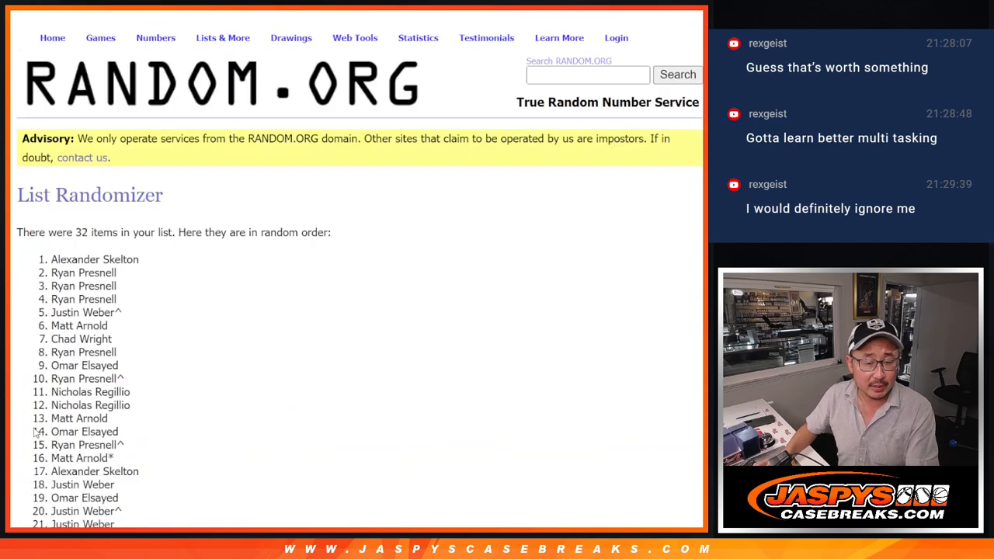
scroll("down", 3)
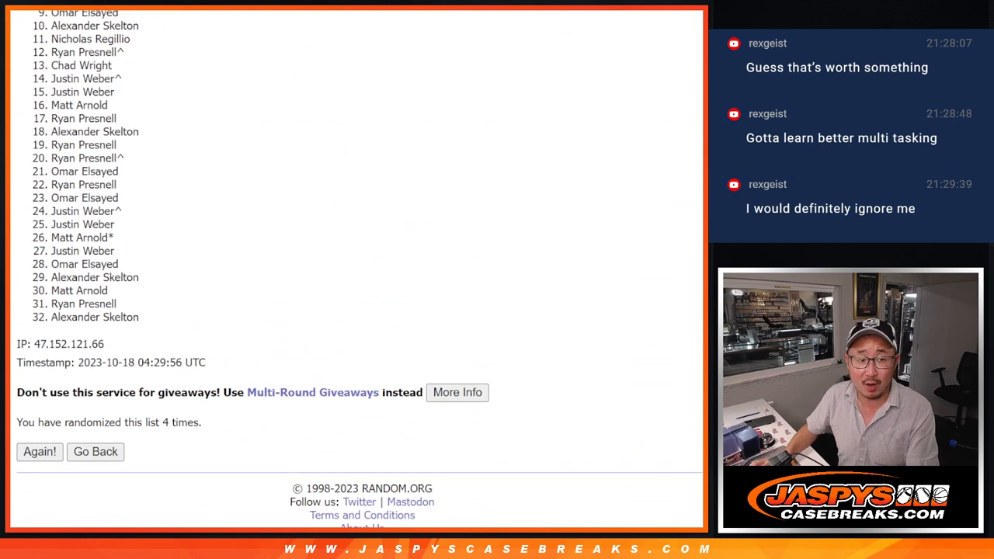
scroll("up", 3)
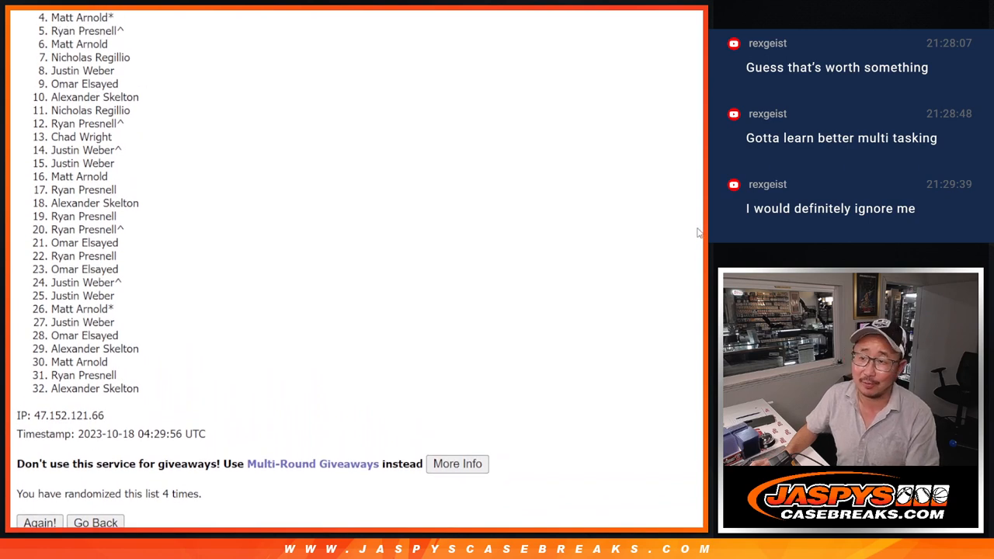
mouse_move(178, 73)
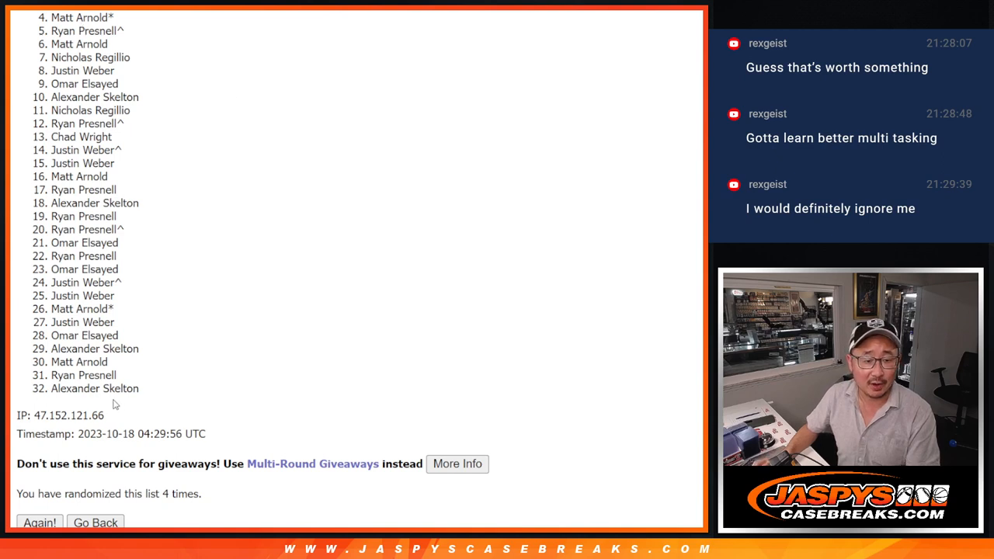
mouse_move(381, 171)
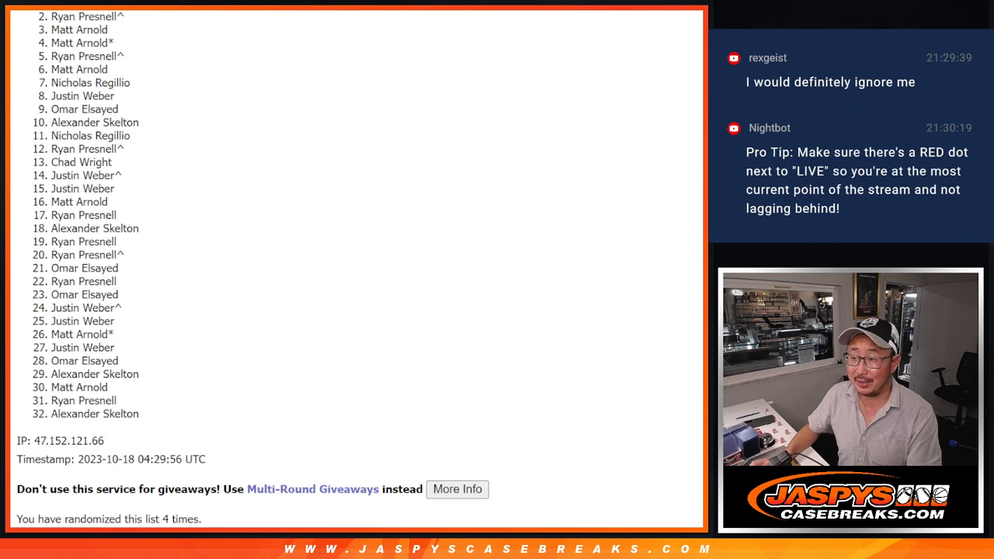
scroll("up", 3)
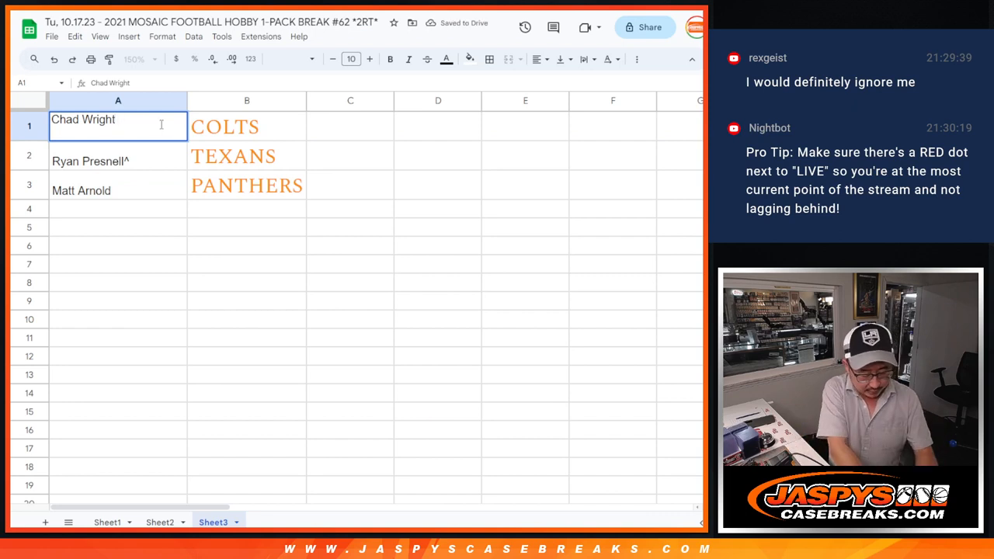
Tag the winning names with /mosaic62 and enlarge A1:A3 to font size 18
type("/mosaic")
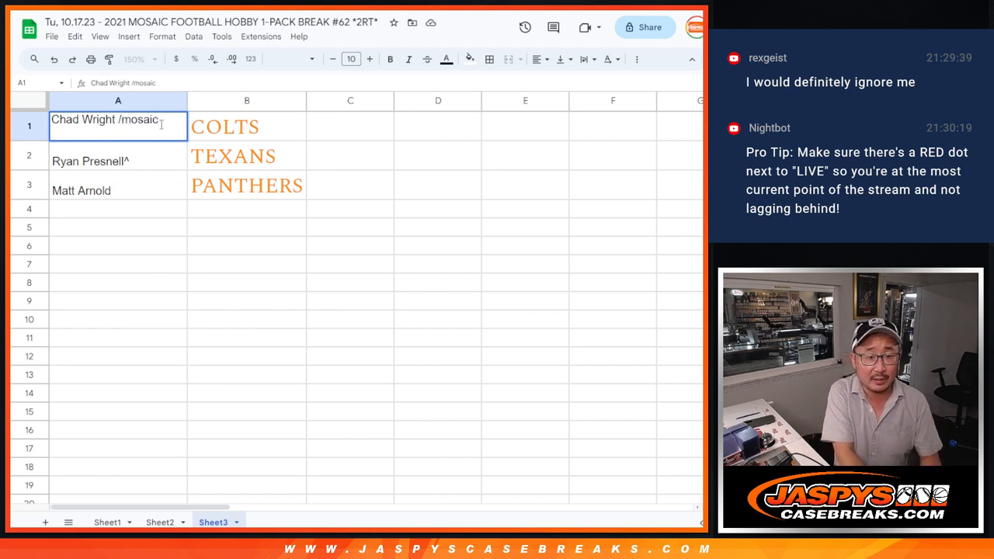
type("62")
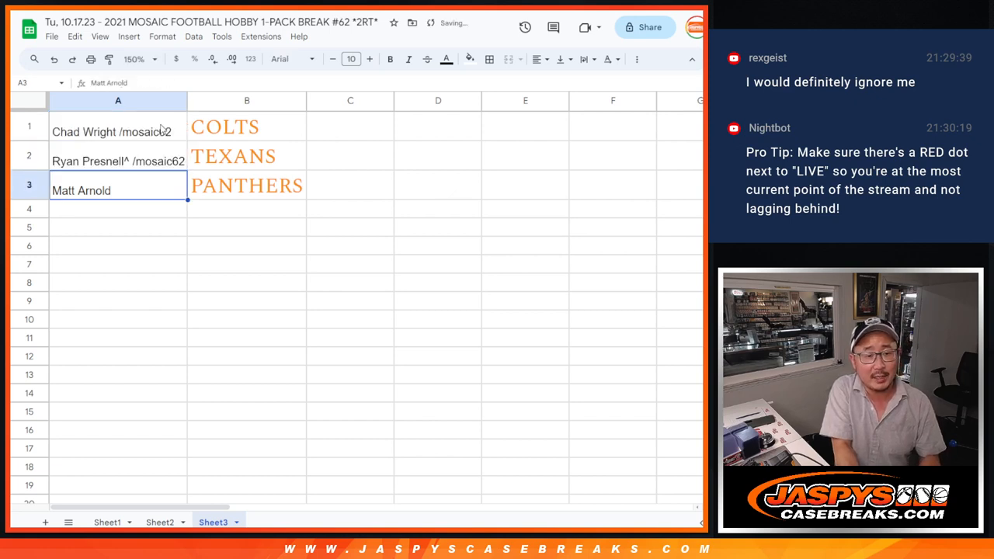
left_click(118, 131)
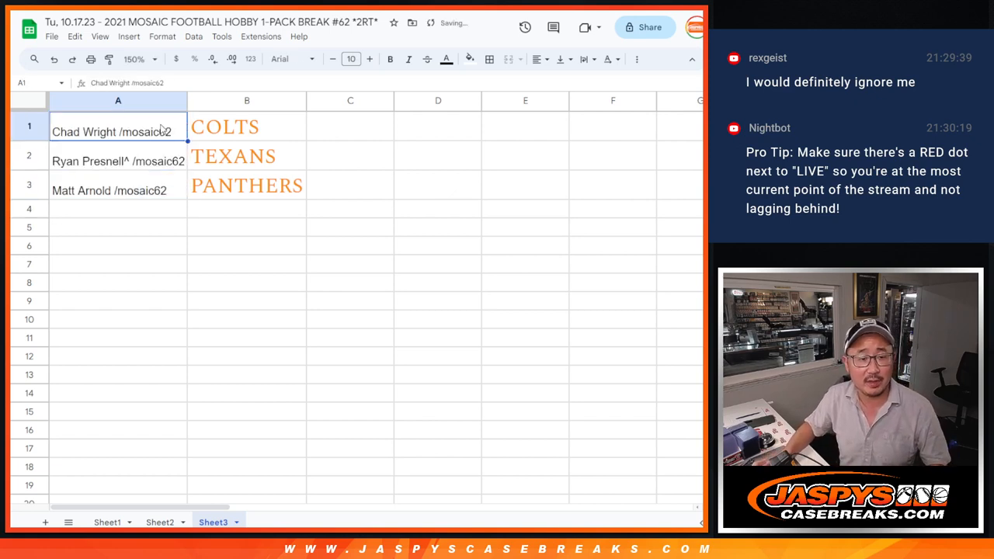
left_click(351, 59)
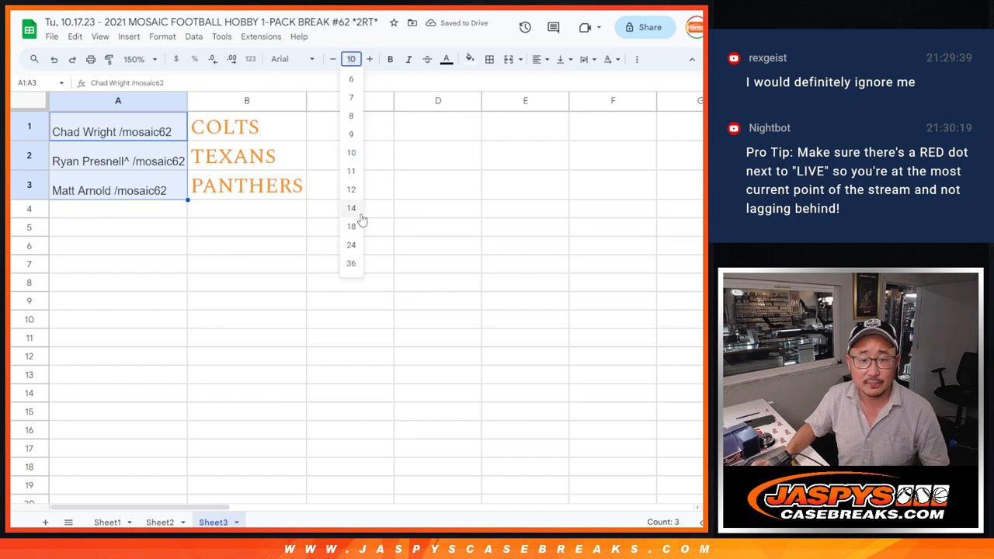
left_click(351, 227)
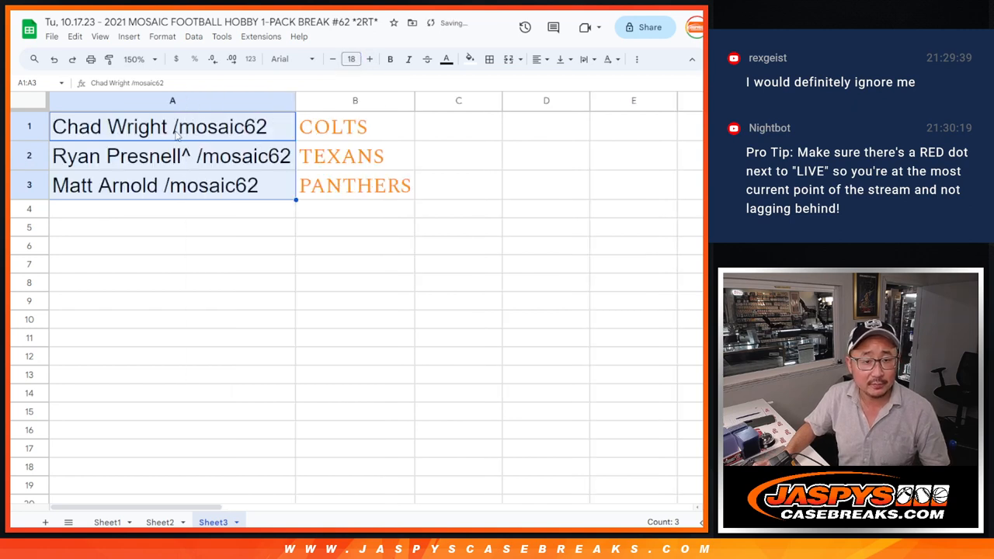